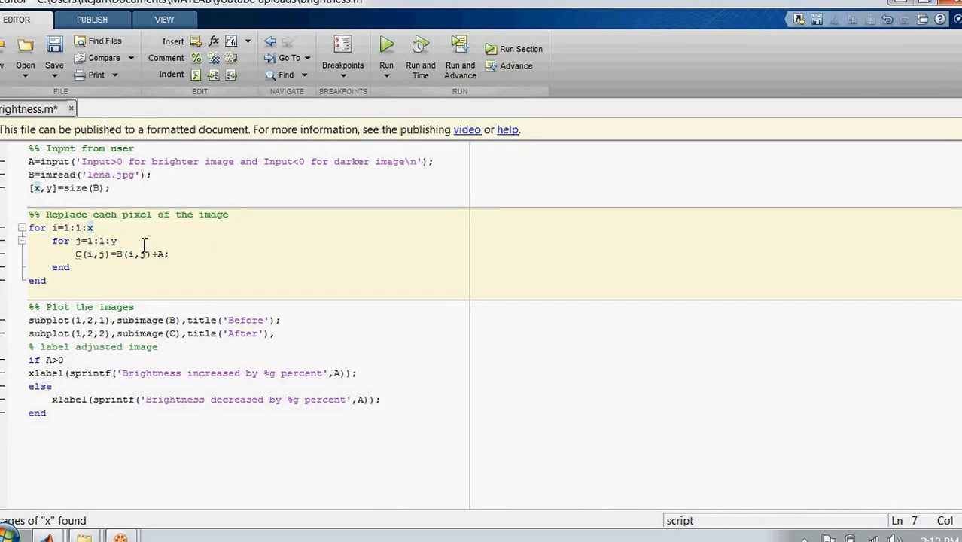
{"action": "mouse_move", "coordinate": [124, 253]}
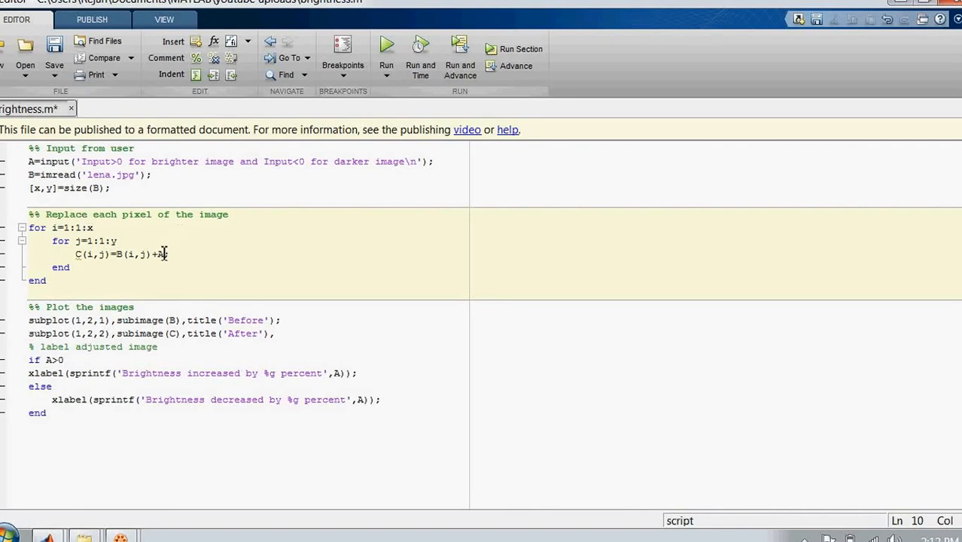
Run brightness.m with input 30, view Lena brightened by 30 percent, then close the figure
{"action": "key", "text": "Backspace"}
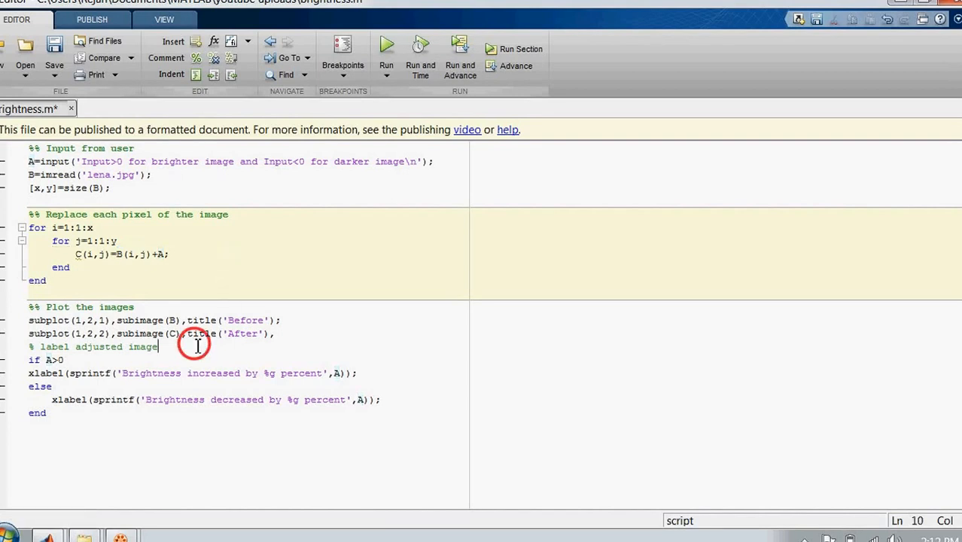
{"action": "left_click", "coordinate": [197, 346]}
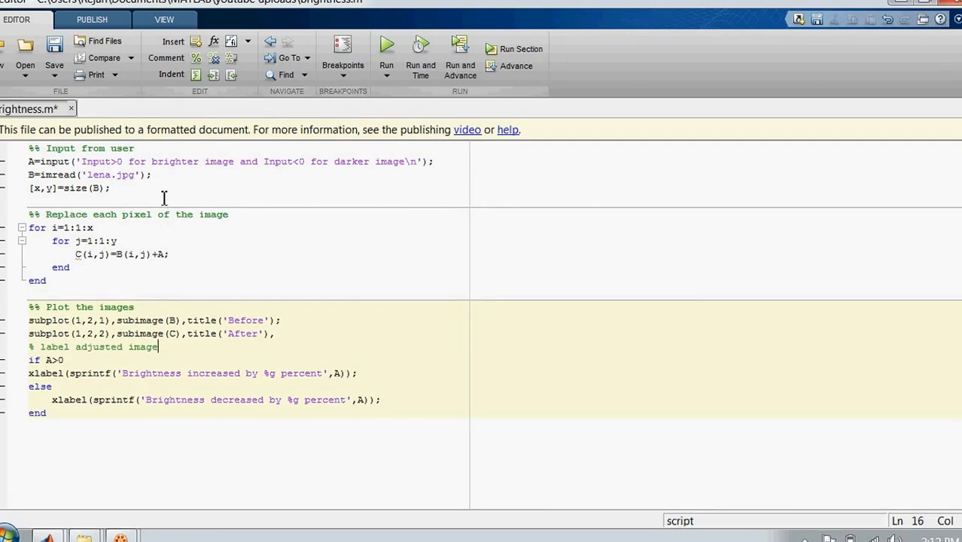
{"action": "mouse_move", "coordinate": [389, 46]}
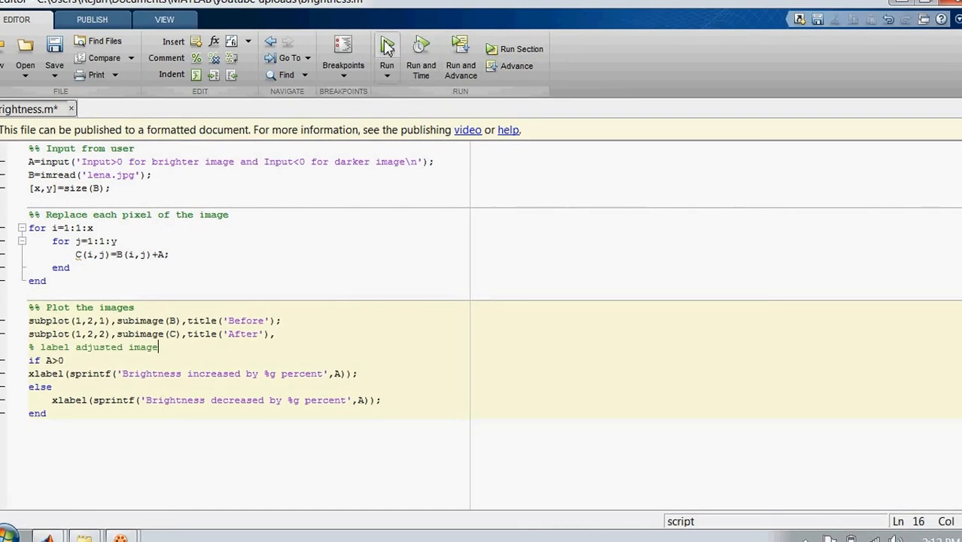
{"action": "left_click", "coordinate": [385, 42]}
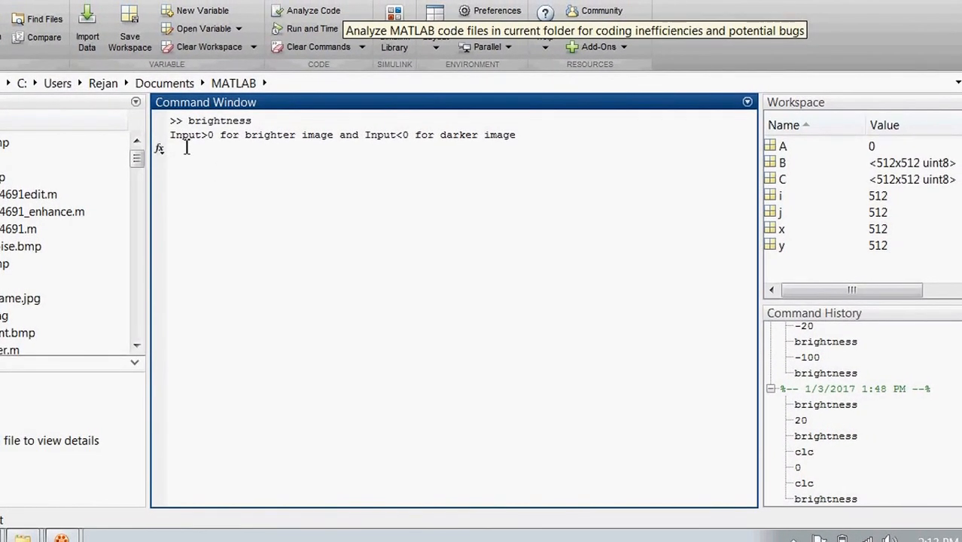
{"action": "mouse_move", "coordinate": [289, 144]}
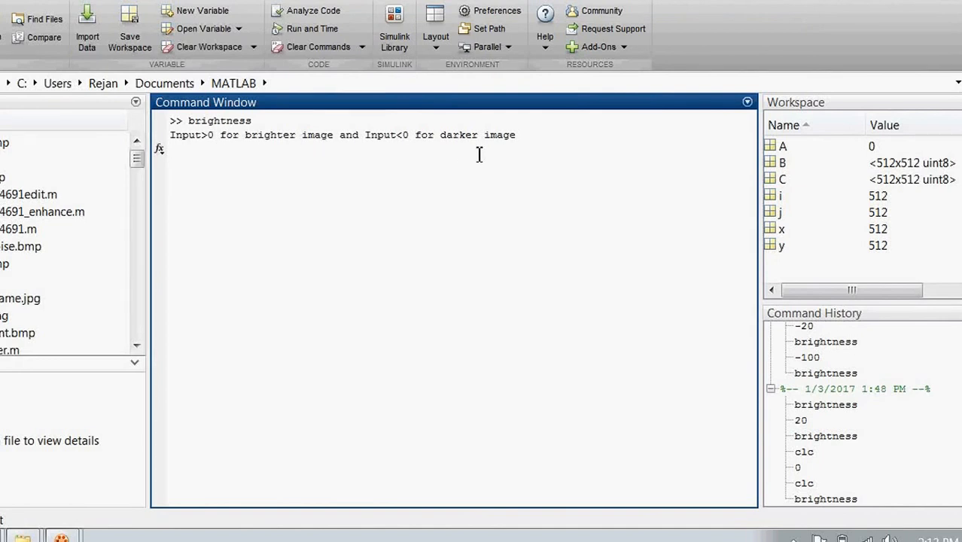
{"action": "mouse_move", "coordinate": [385, 181]}
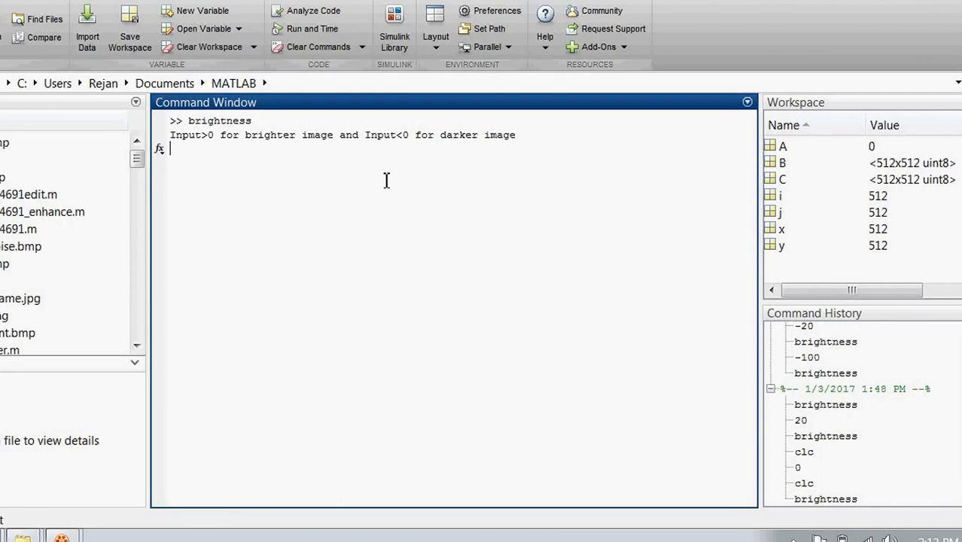
{"action": "type", "text": "30"}
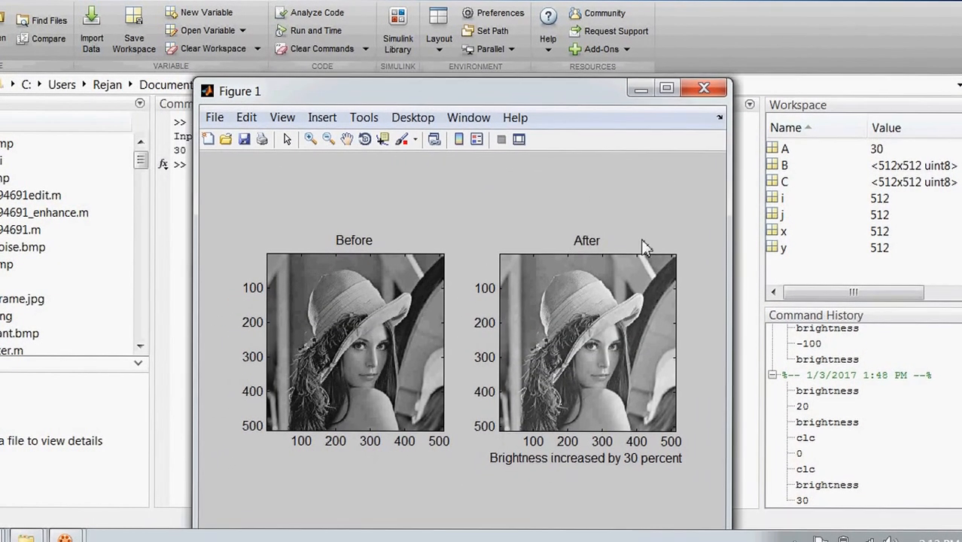
{"action": "mouse_move", "coordinate": [460, 473]}
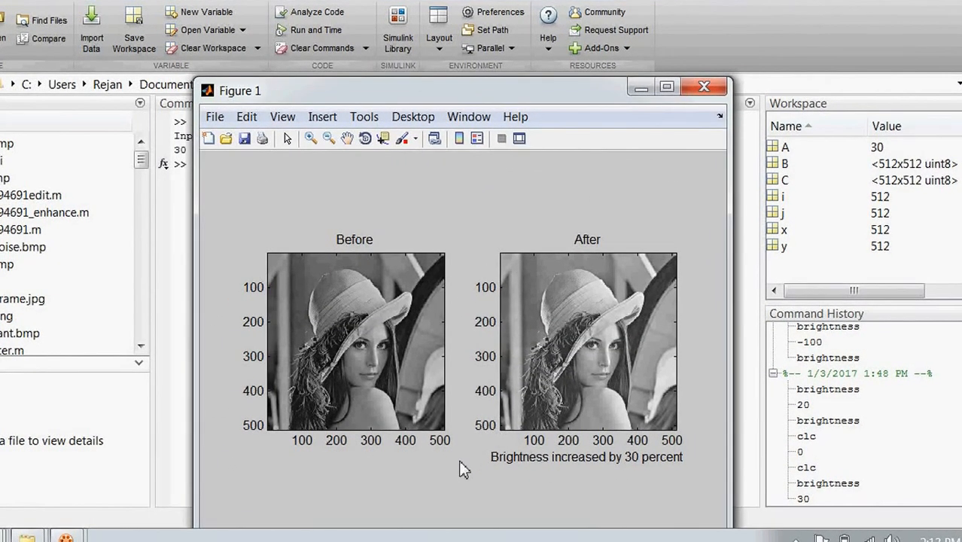
{"action": "mouse_move", "coordinate": [584, 463]}
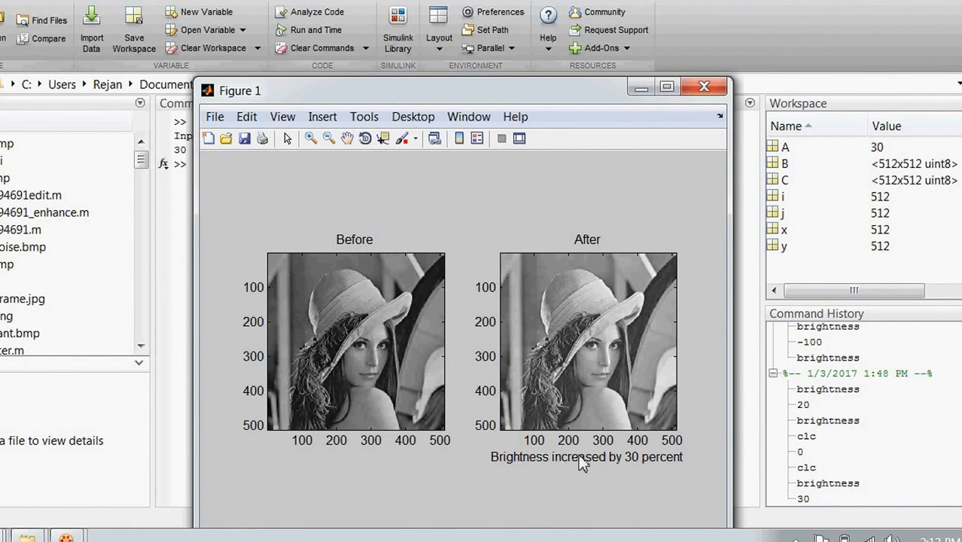
{"action": "mouse_move", "coordinate": [568, 469]}
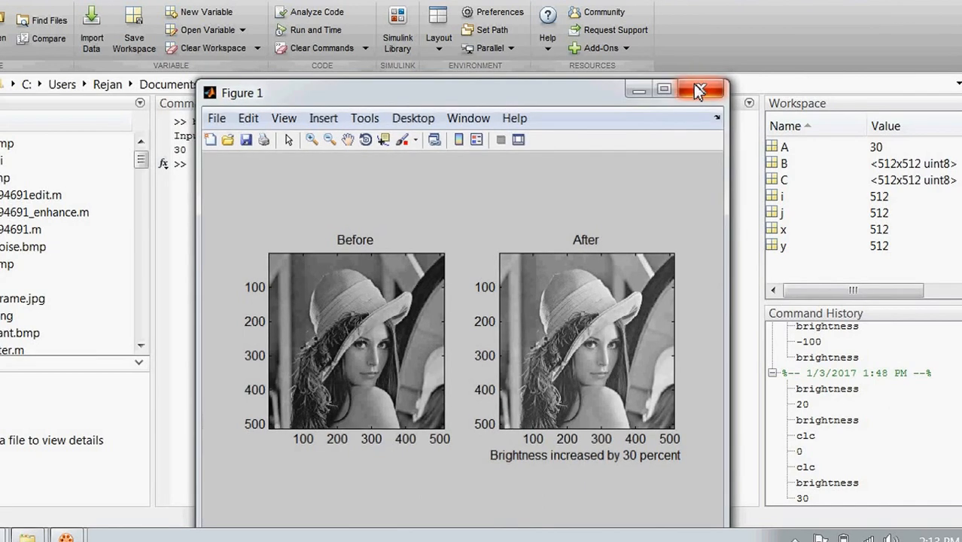
{"action": "left_click", "coordinate": [697, 89]}
{"action": "type", "text": "brightness"}
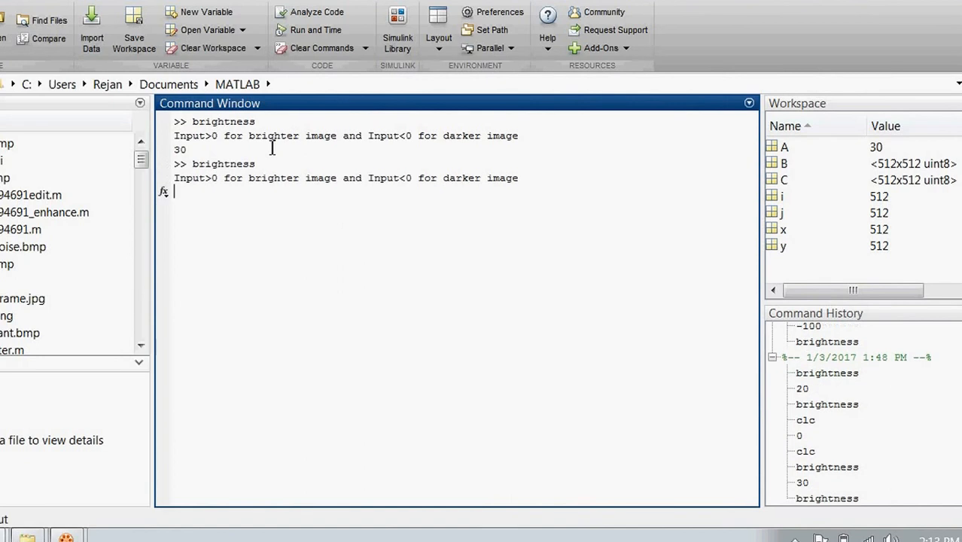
Enter -30 at the prompt to show Lena darkened by 30
{"action": "type", "text": "-3"}
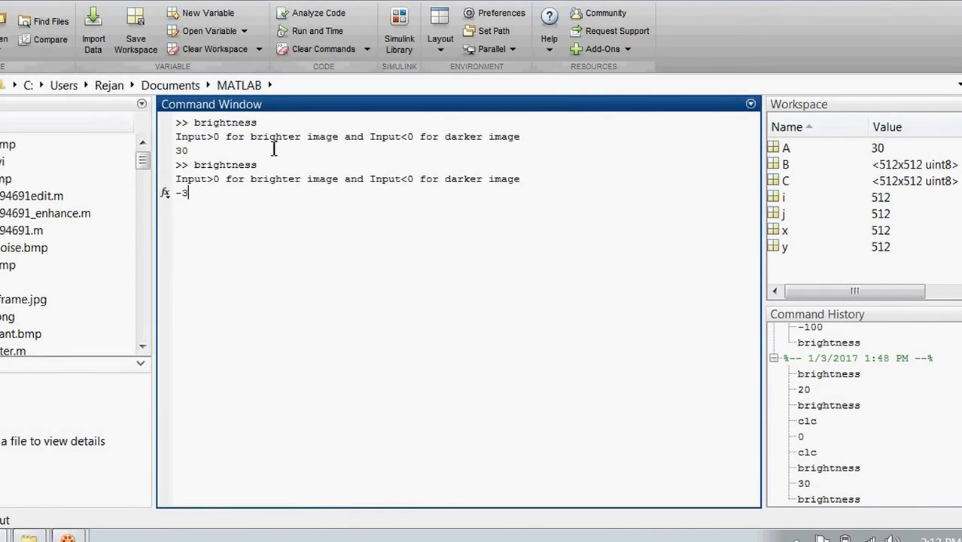
{"action": "type", "text": "0"}
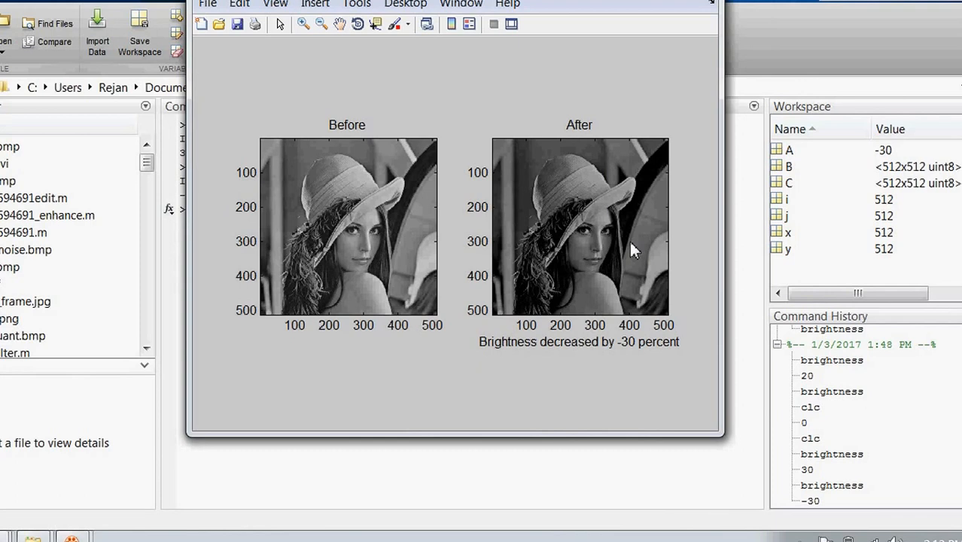
{"action": "mouse_move", "coordinate": [632, 353]}
{"action": "type", "text": "brightness"}
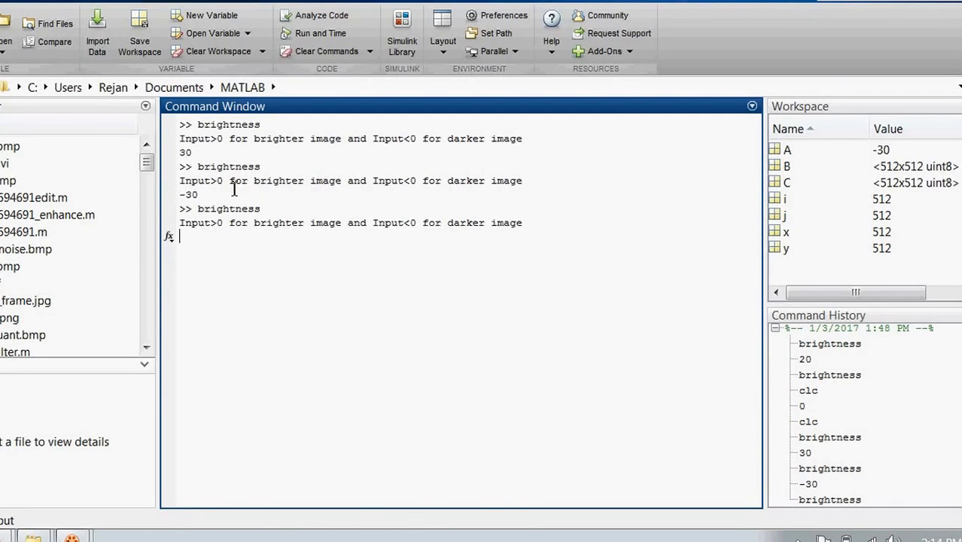
Enter 50, then -50, producing Lena brightened by 50 and darkened by 50
{"action": "type", "text": "50"}
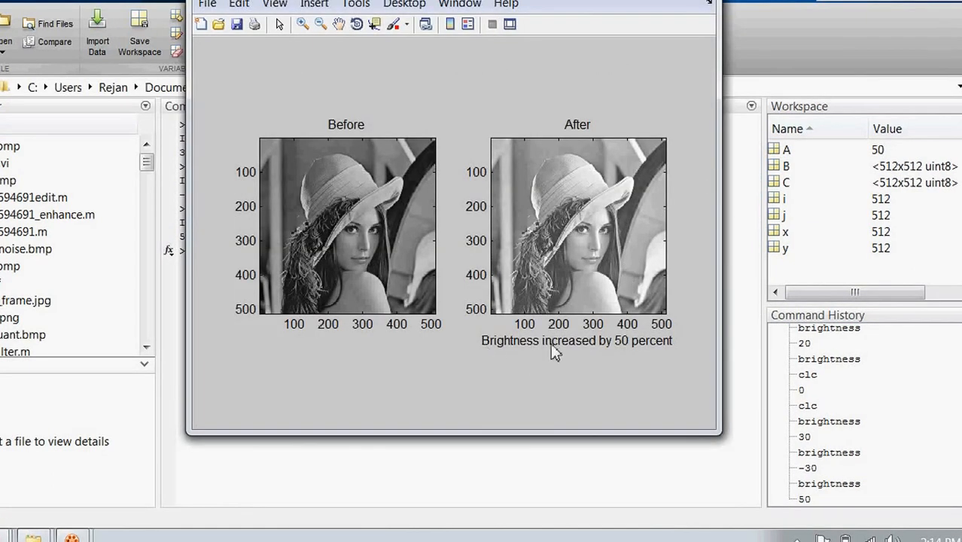
{"action": "mouse_move", "coordinate": [632, 292]}
{"action": "type", "text": "-"}
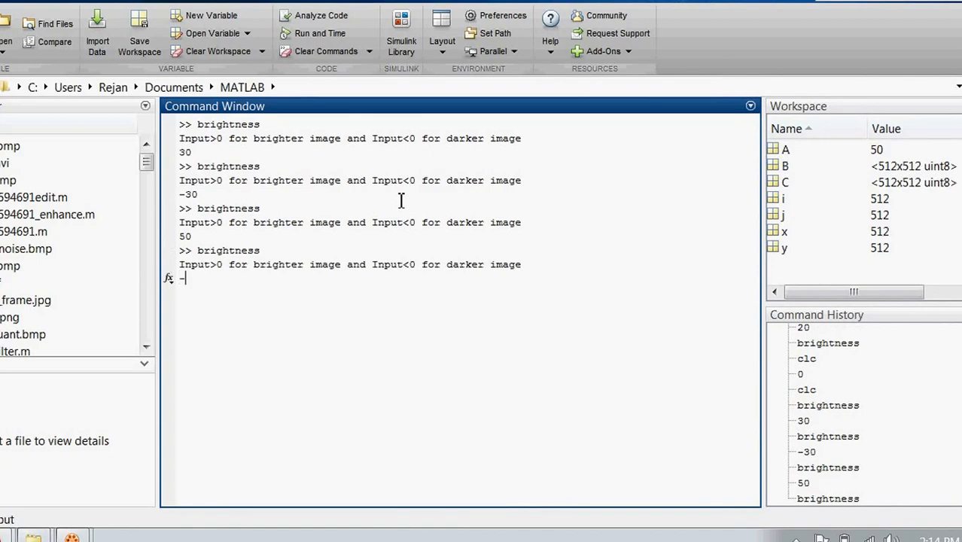
{"action": "type", "text": "50"}
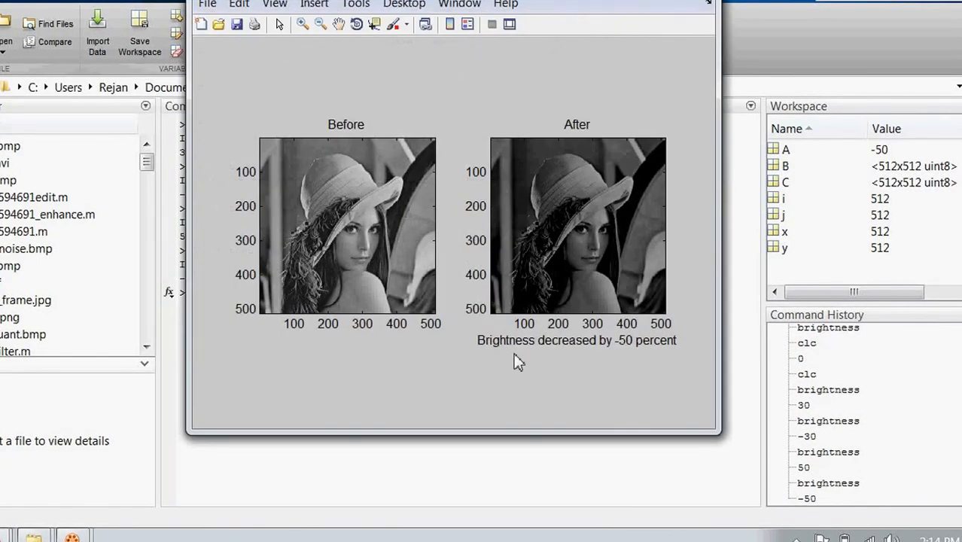
{"action": "mouse_move", "coordinate": [662, 352]}
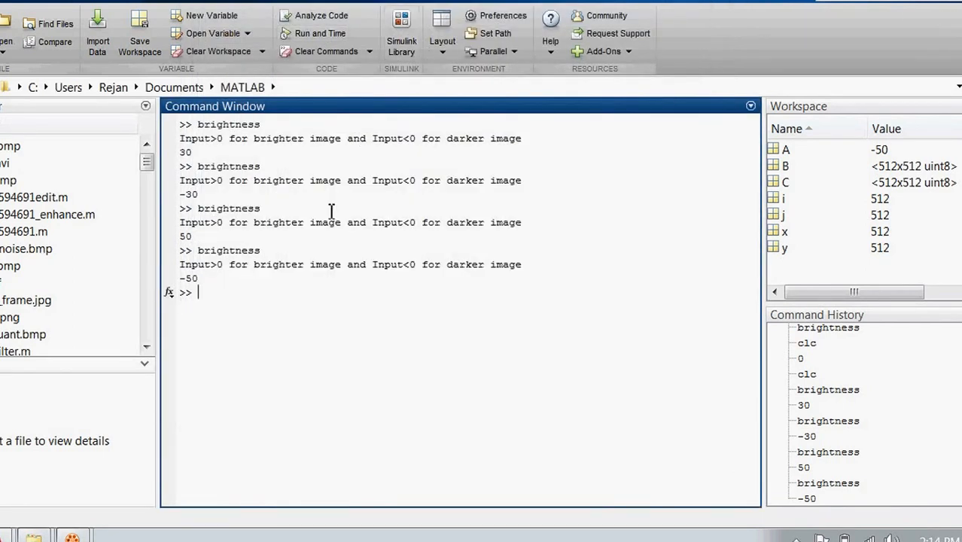
Run brightness from the Command Window with 100, showing Lena strongly brightened
{"action": "type", "text": "brightness"}
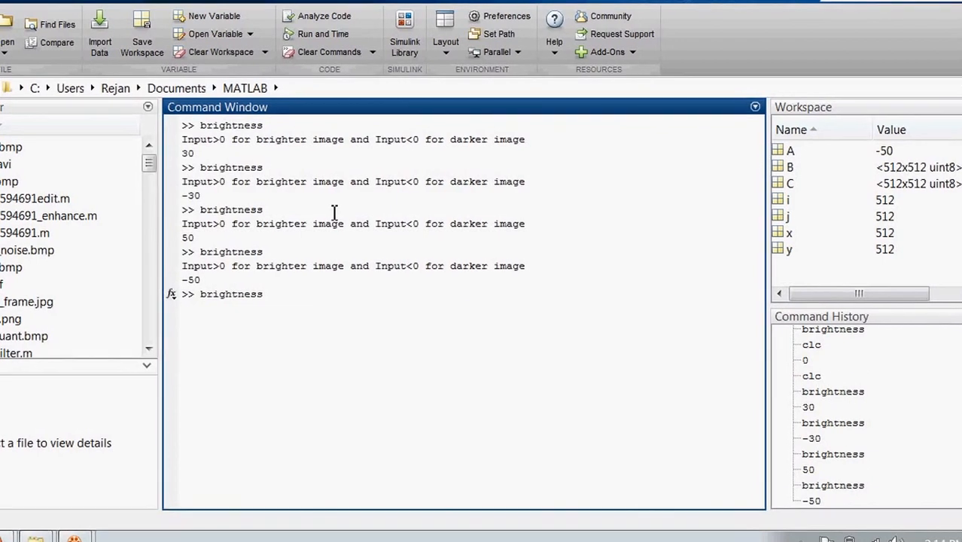
{"action": "type", "text": "100"}
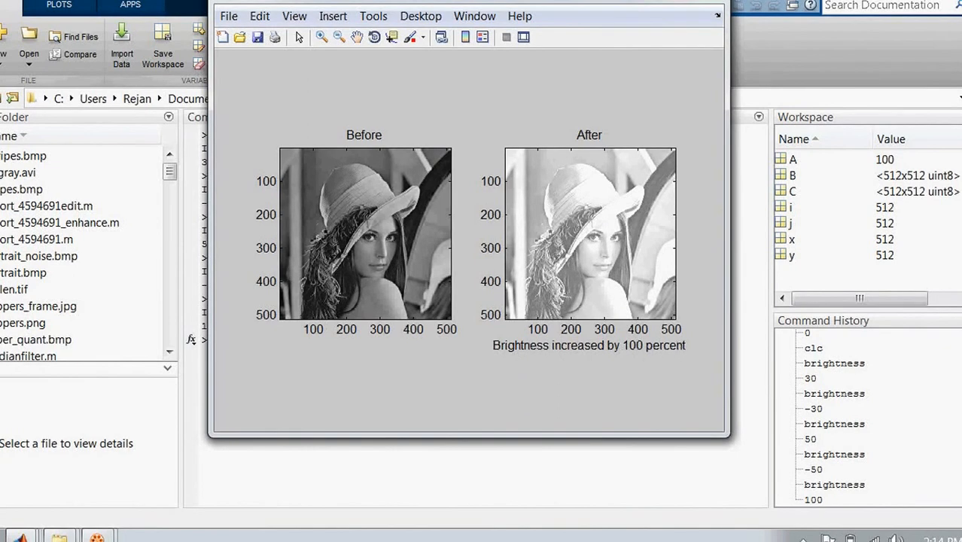
{"action": "mouse_move", "coordinate": [725, 6]}
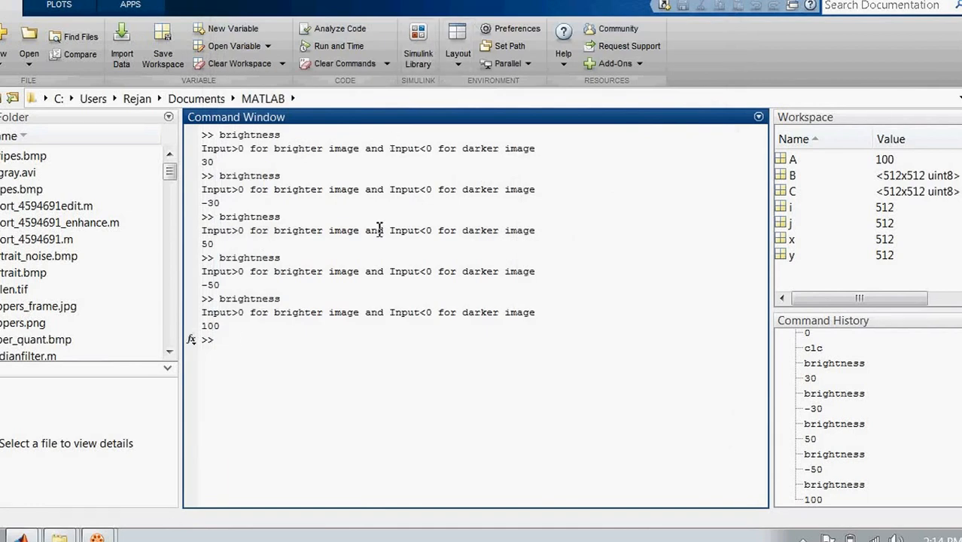
Run brightness again with -100, view Lena strongly darkened, then close the figure
{"action": "type", "text": "brightness"}
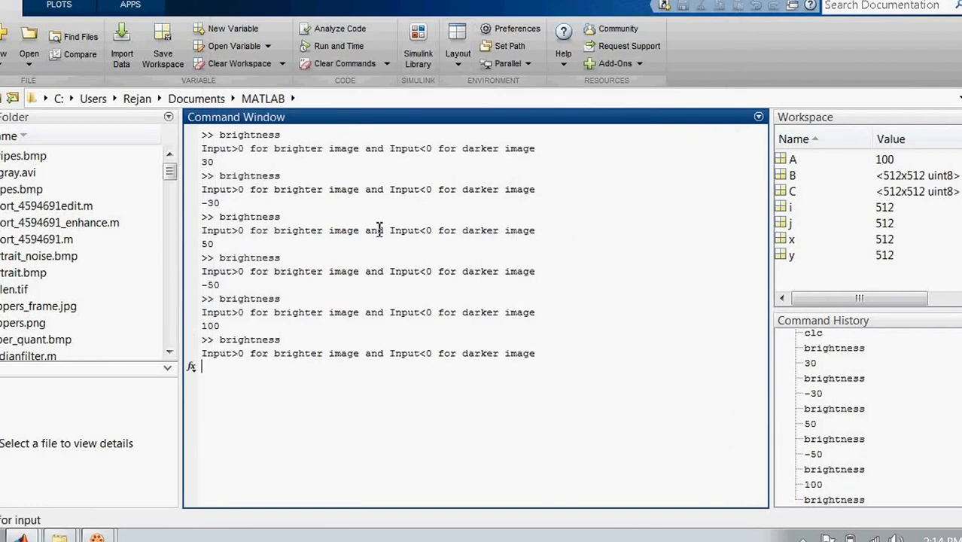
{"action": "type", "text": "-"}
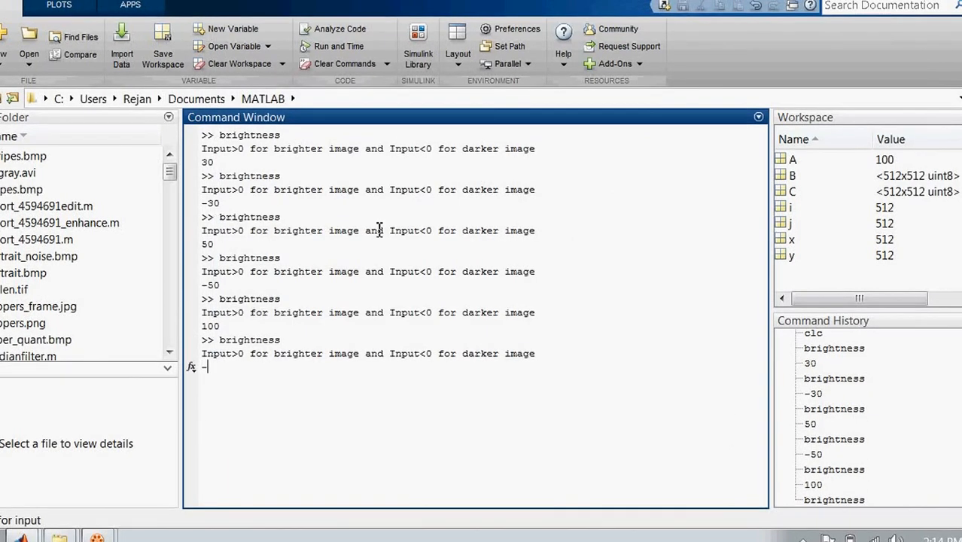
{"action": "type", "text": "100"}
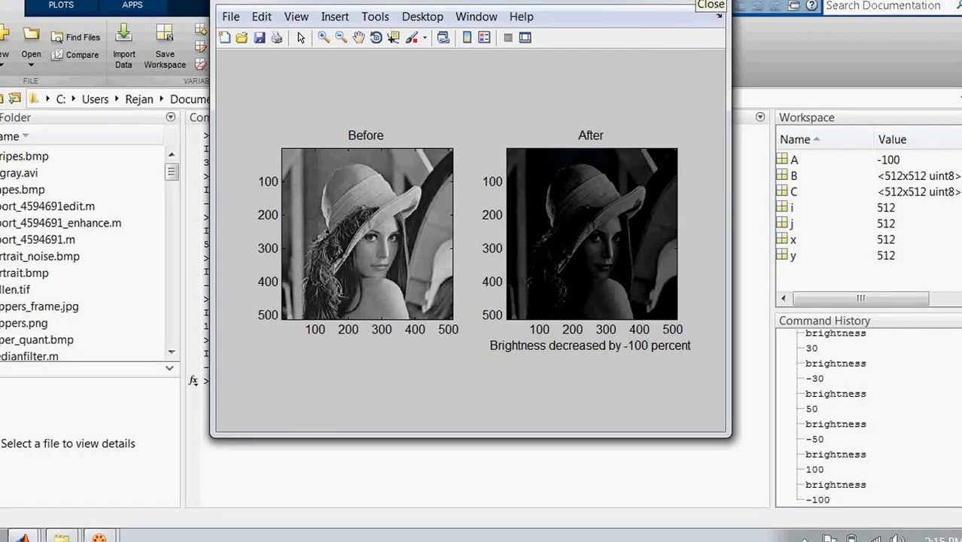
{"action": "left_click", "coordinate": [709, 5]}
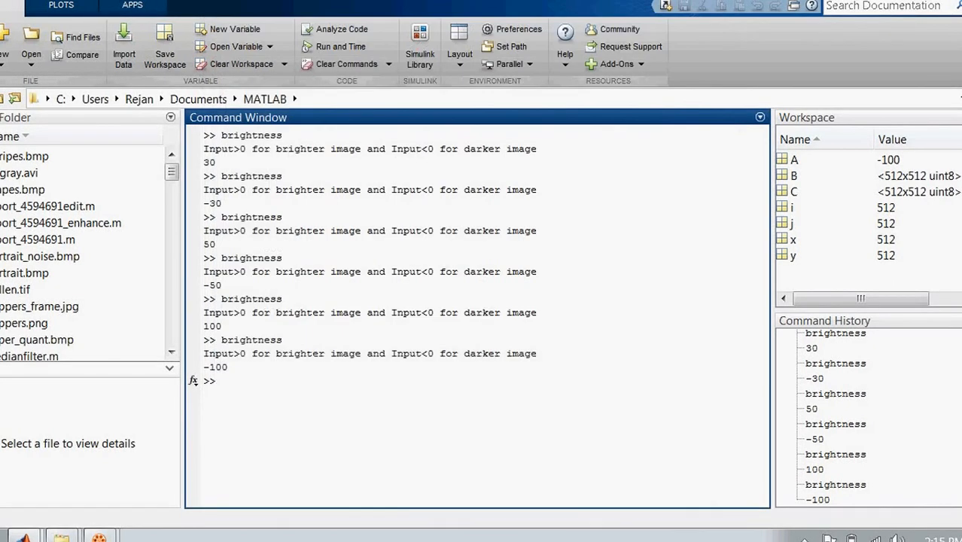
{"action": "mouse_move", "coordinate": [670, 266]}
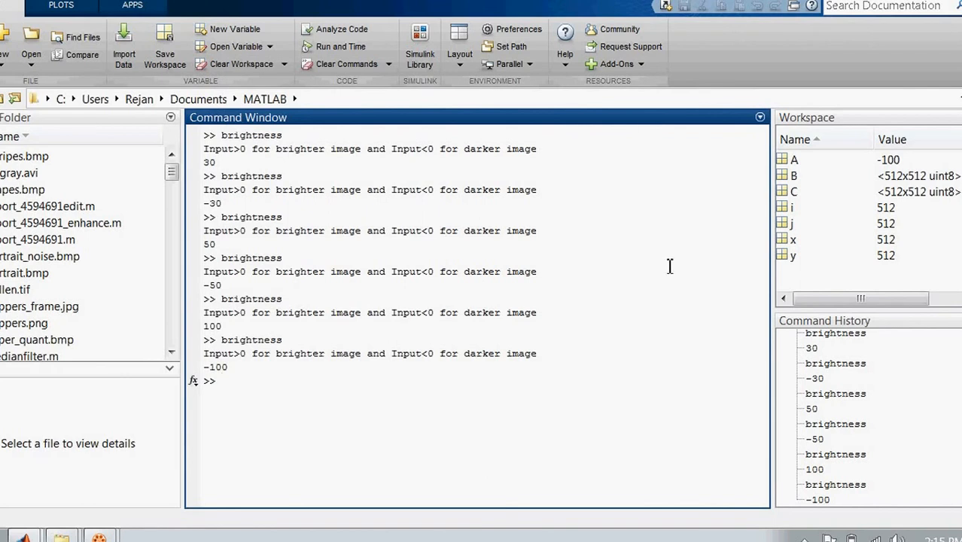